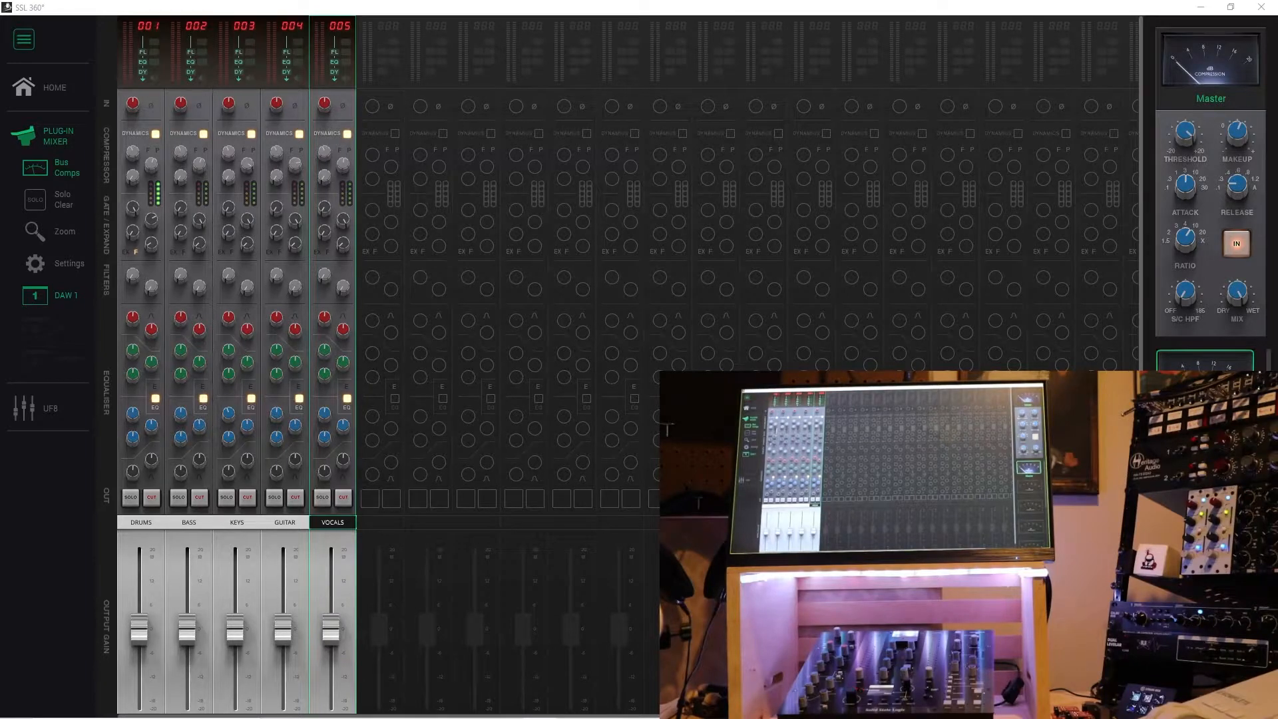
mouse_move(591, 440)
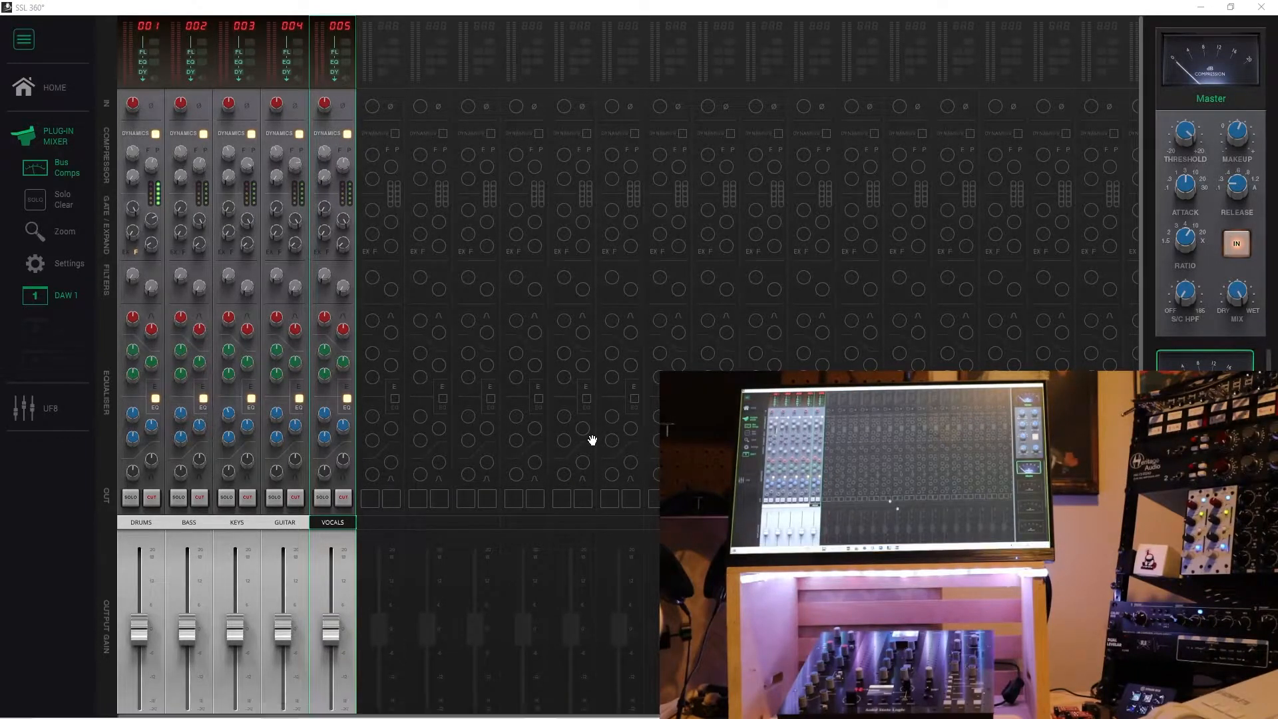
mouse_move(391, 368)
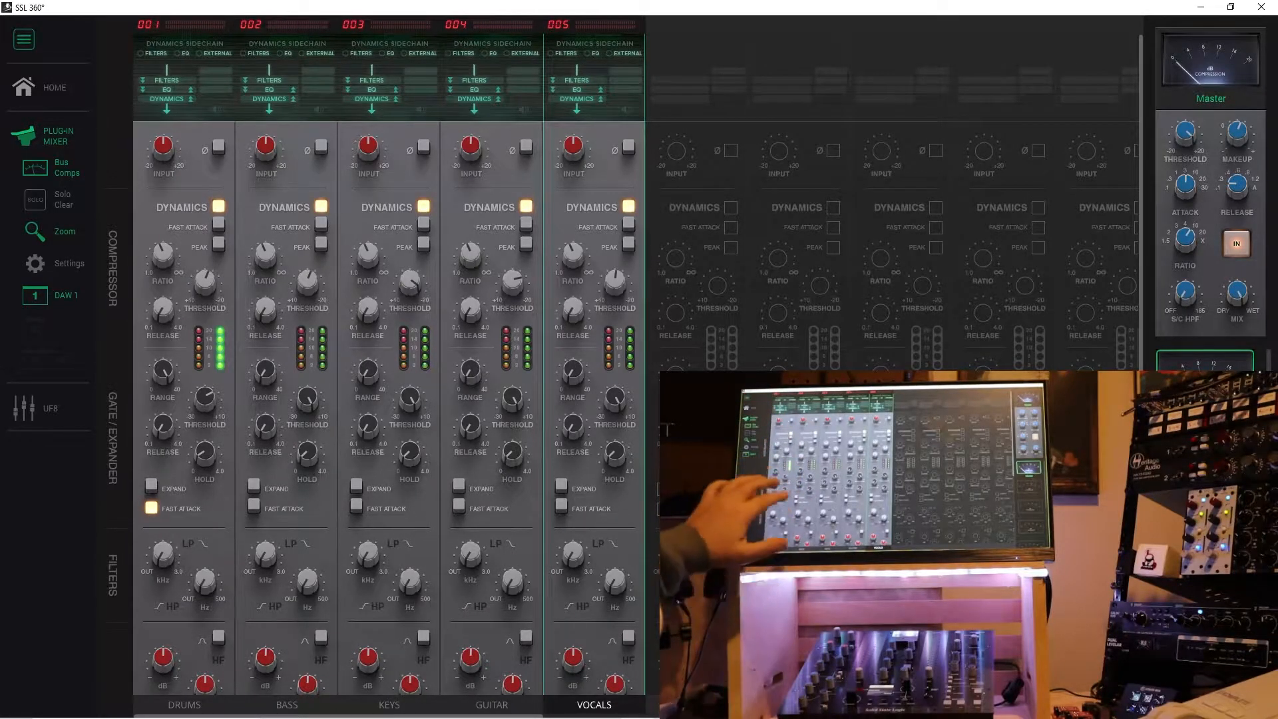
Scroll the zoomed channel strips past Filters to the four-band Equaliser and Solo/Cut/Output rows
scroll(down, 3)
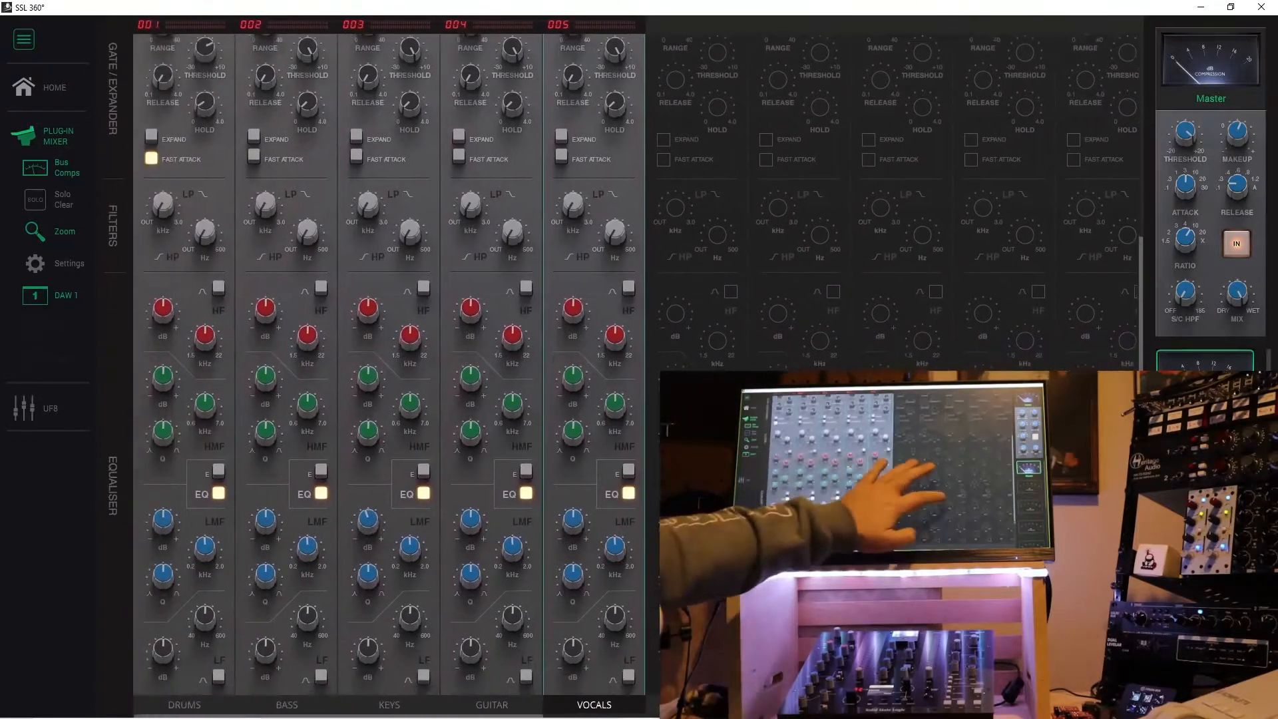
scroll(down, 3)
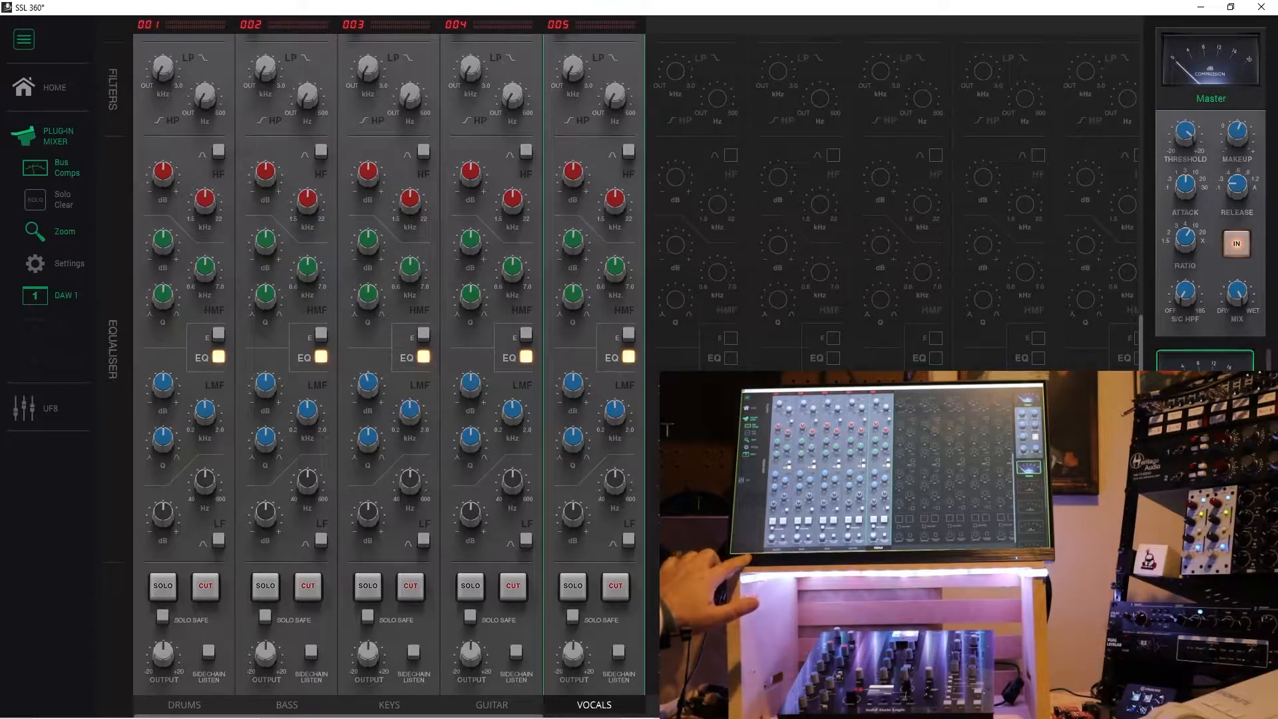
mouse_move(350, 703)
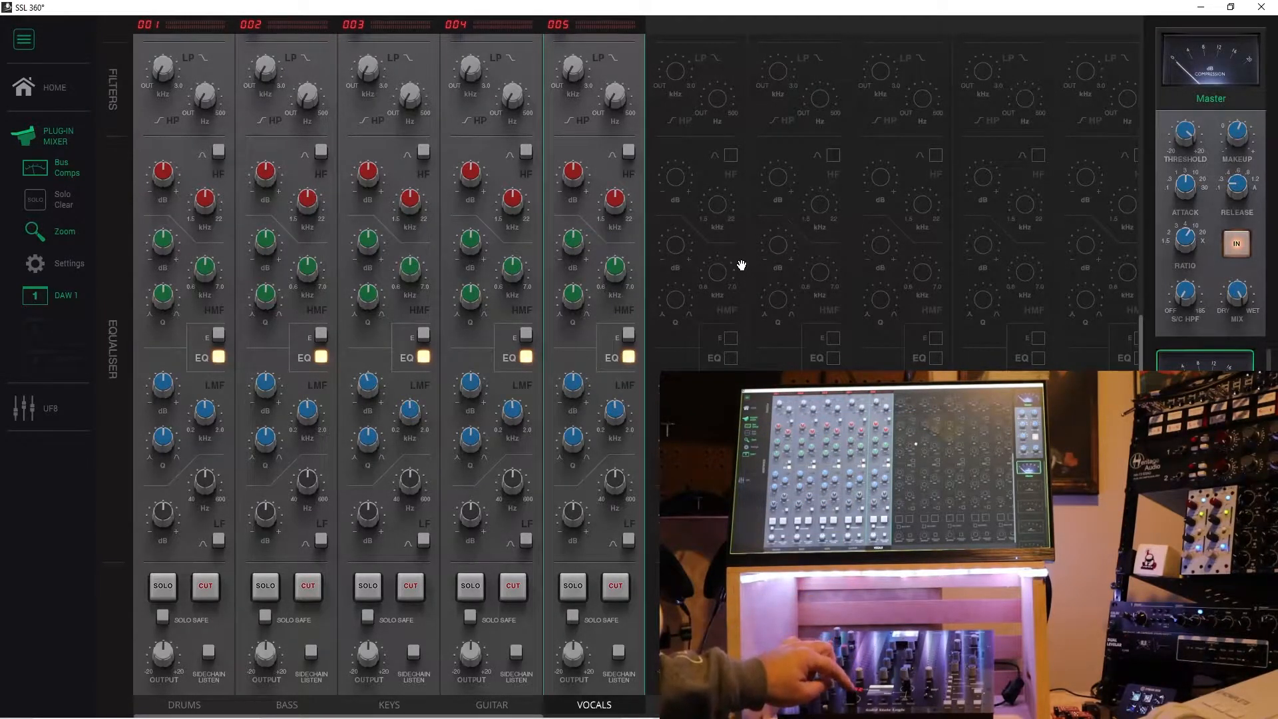
click(488, 705)
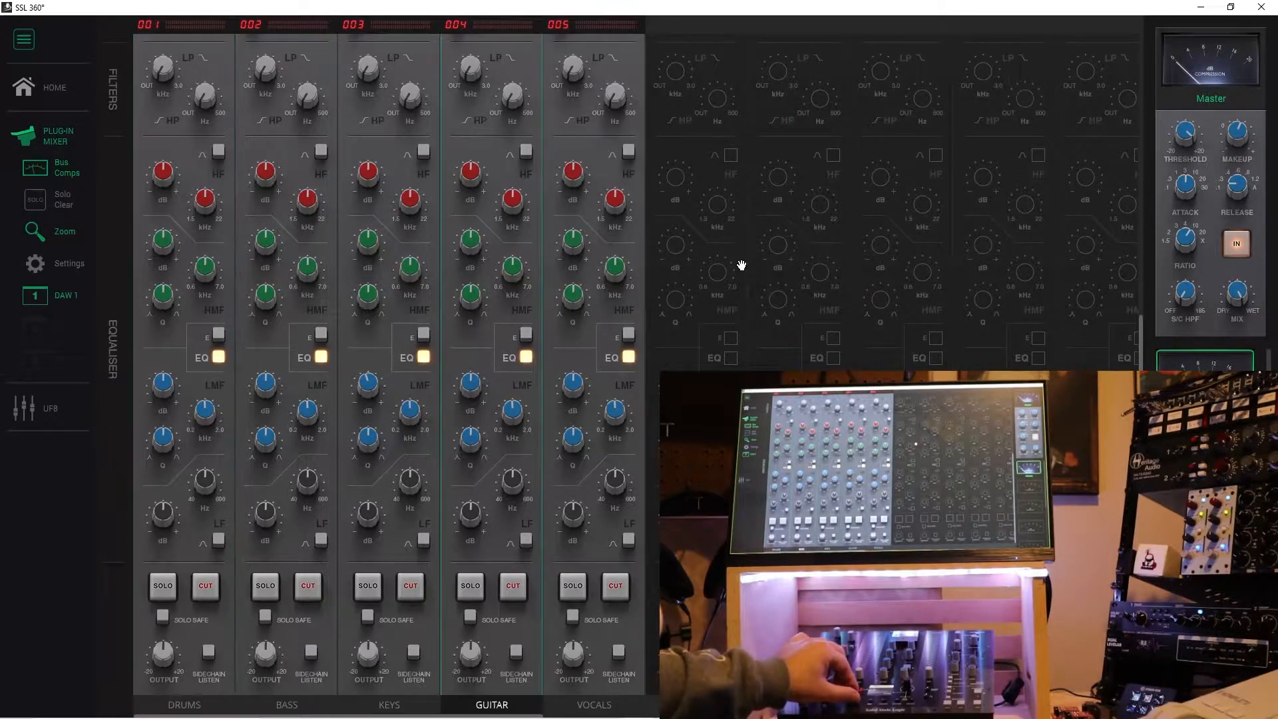
click(288, 706)
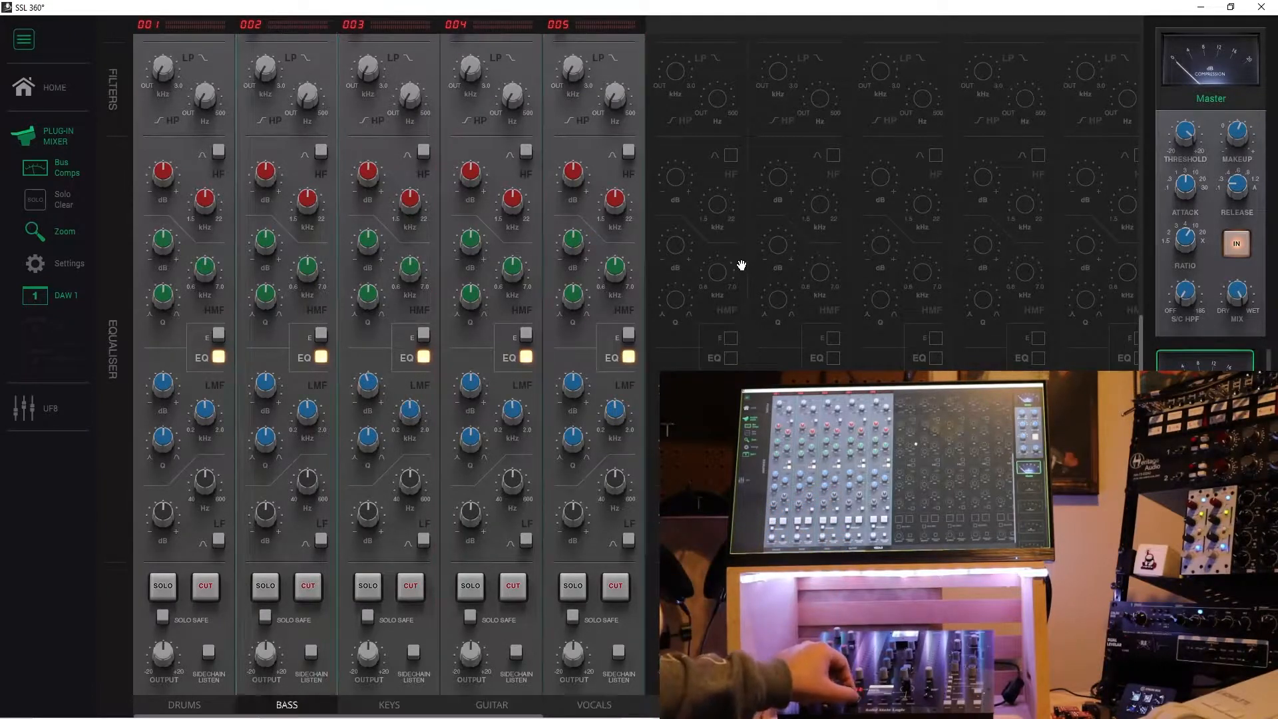
click(594, 705)
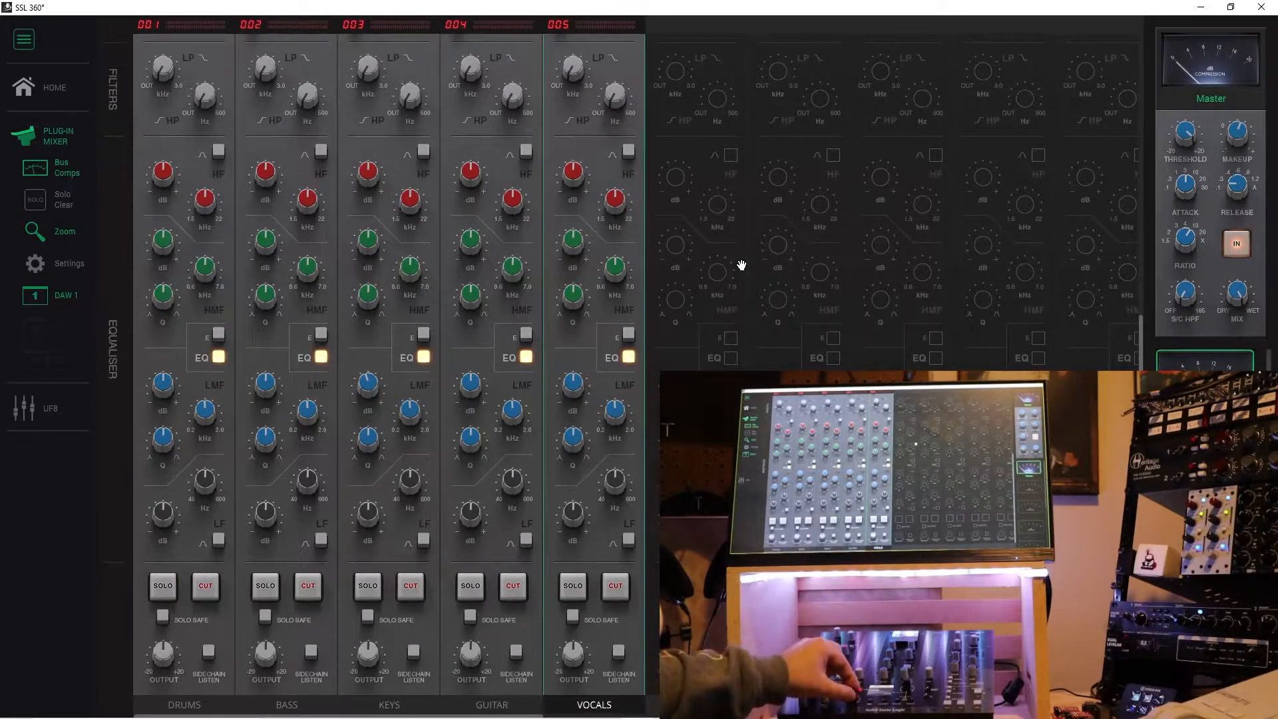
click(391, 705)
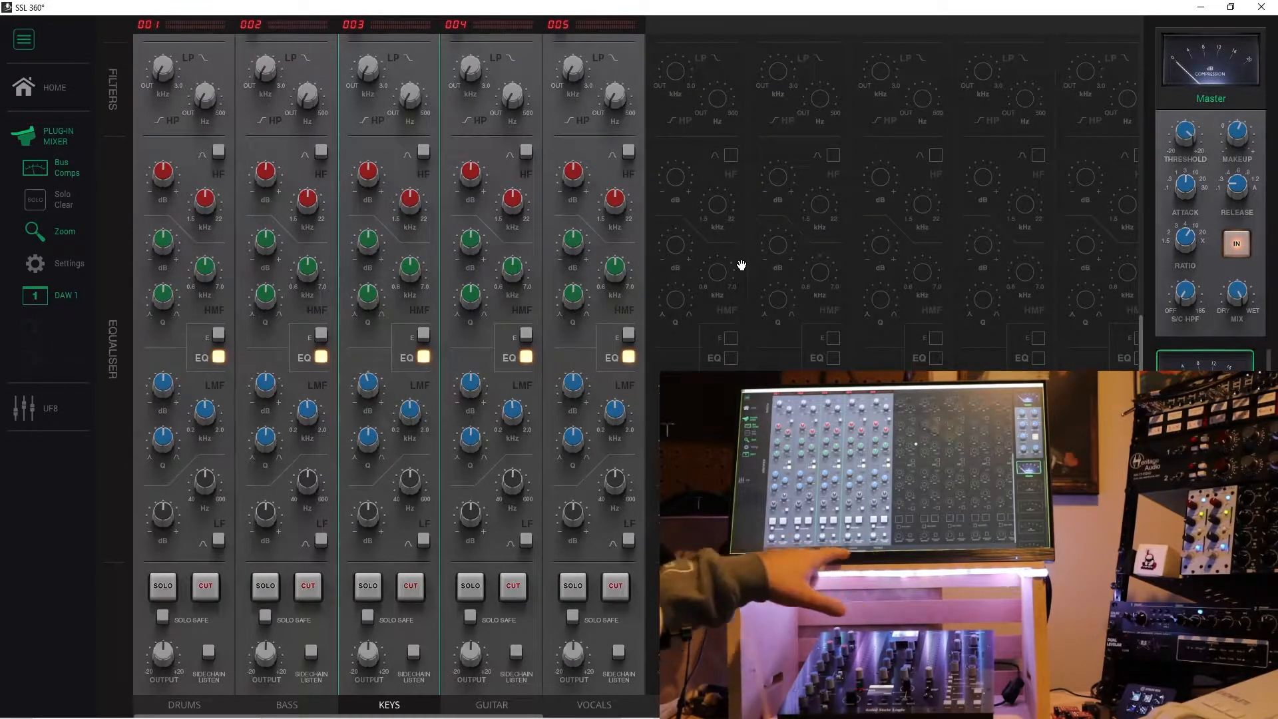
click(181, 705)
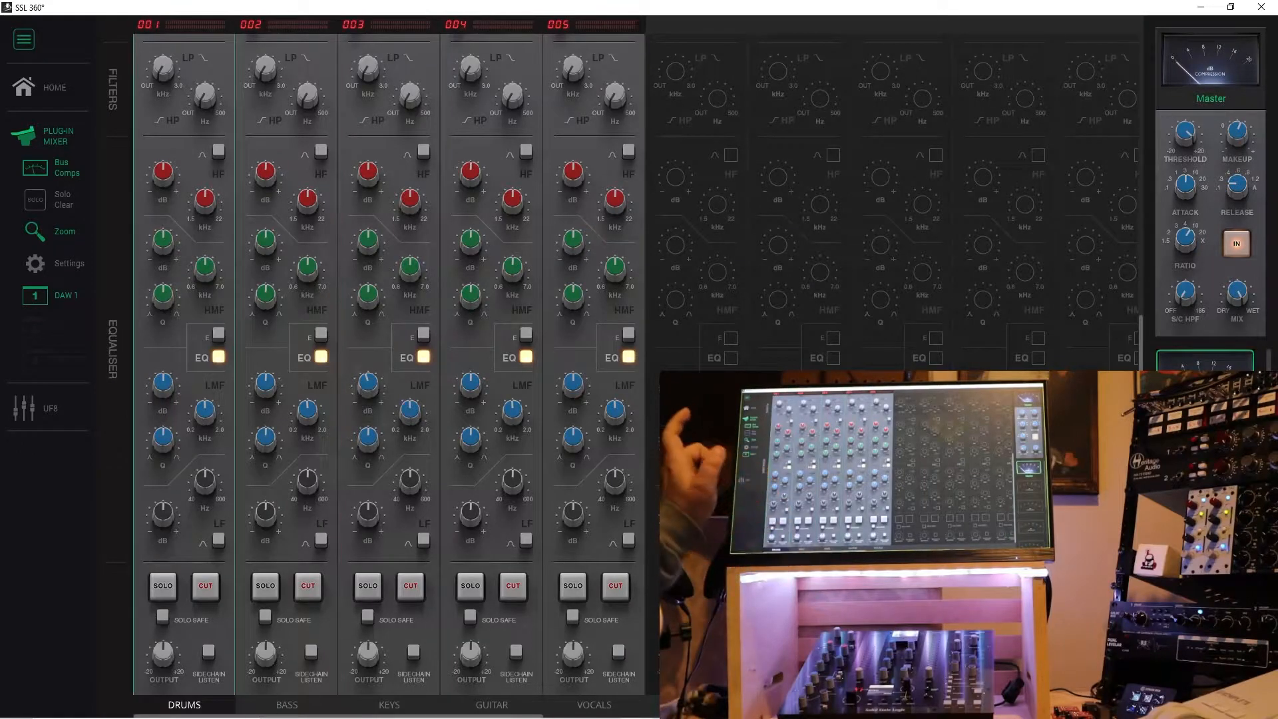
click(593, 705)
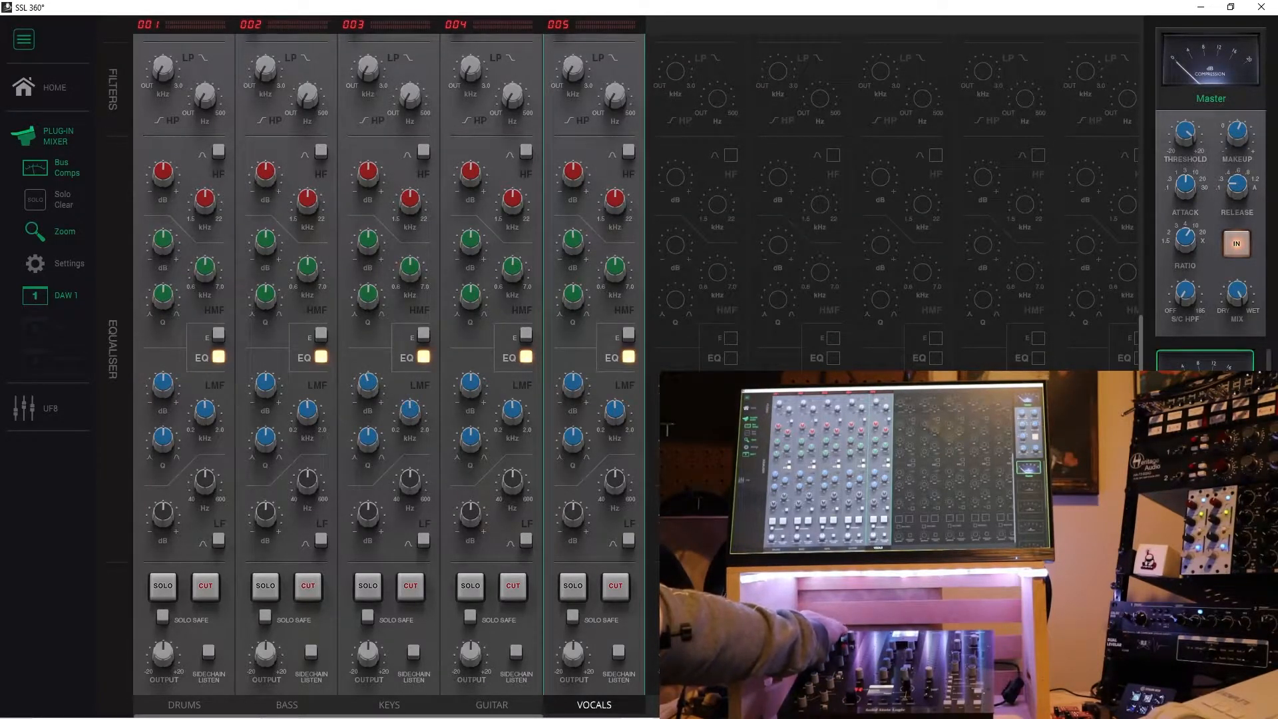
click(286, 705)
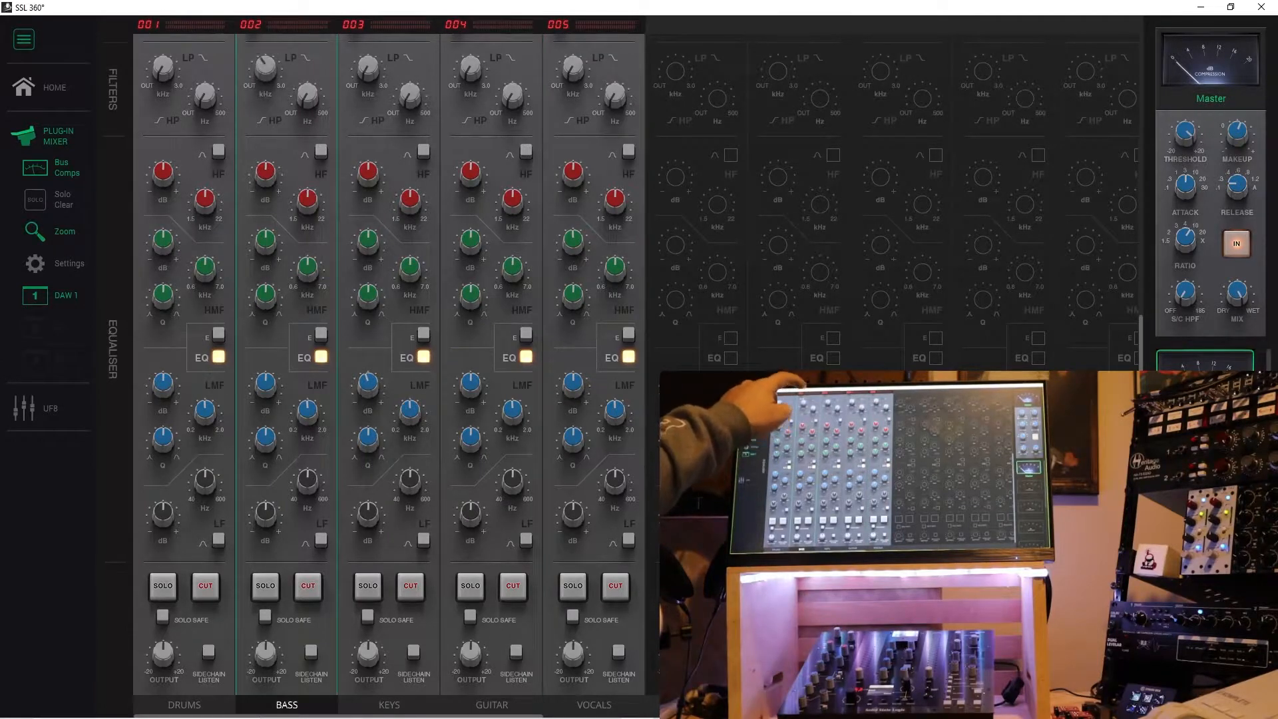
click(489, 704)
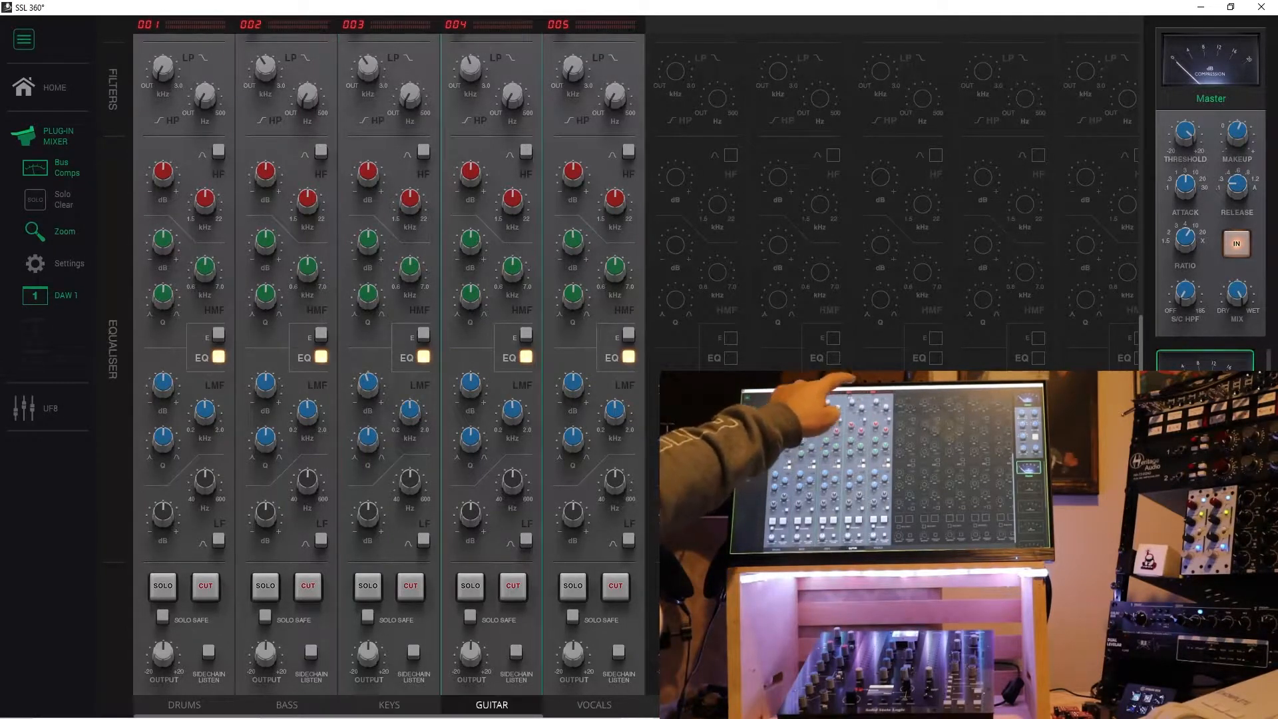
click(591, 704)
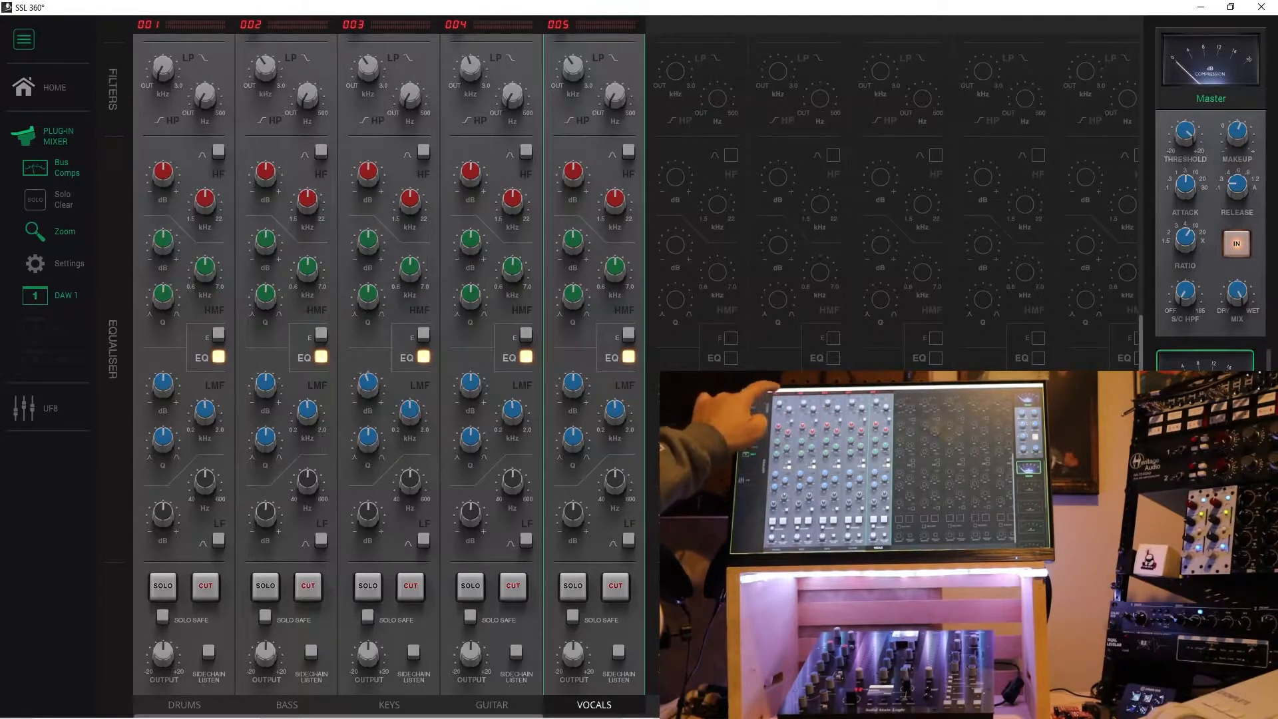
click(185, 705)
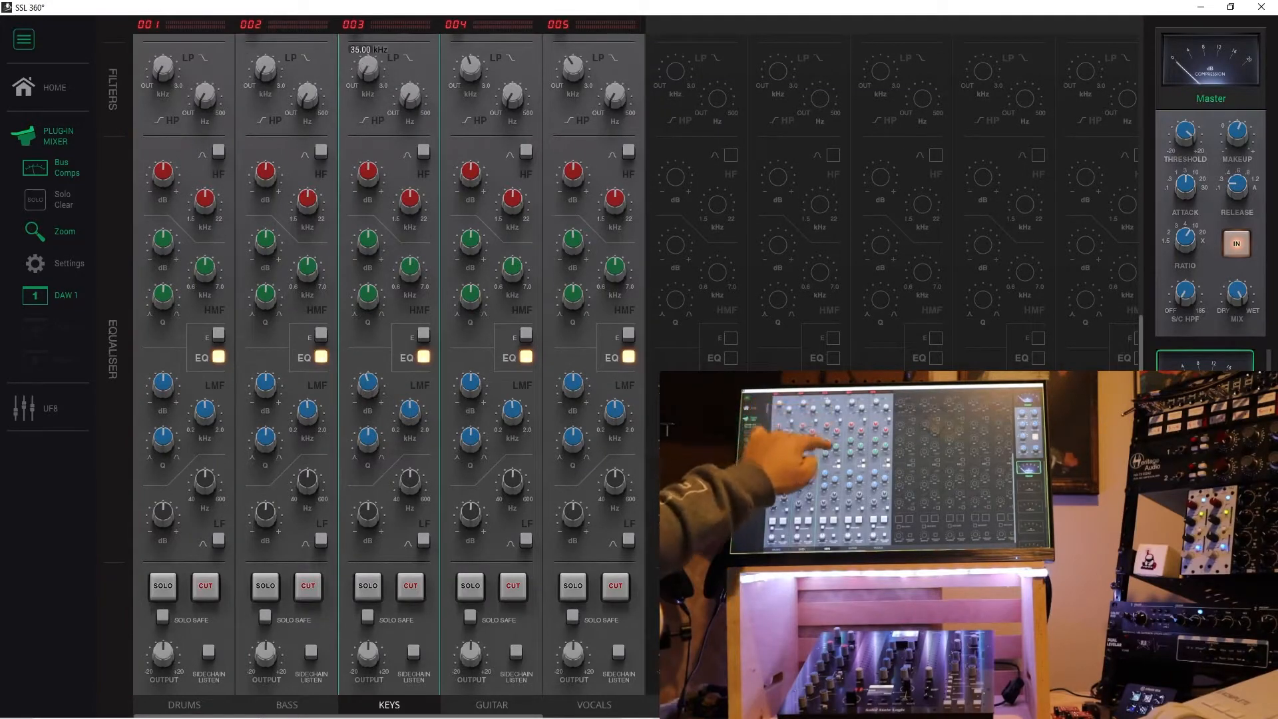
click(592, 704)
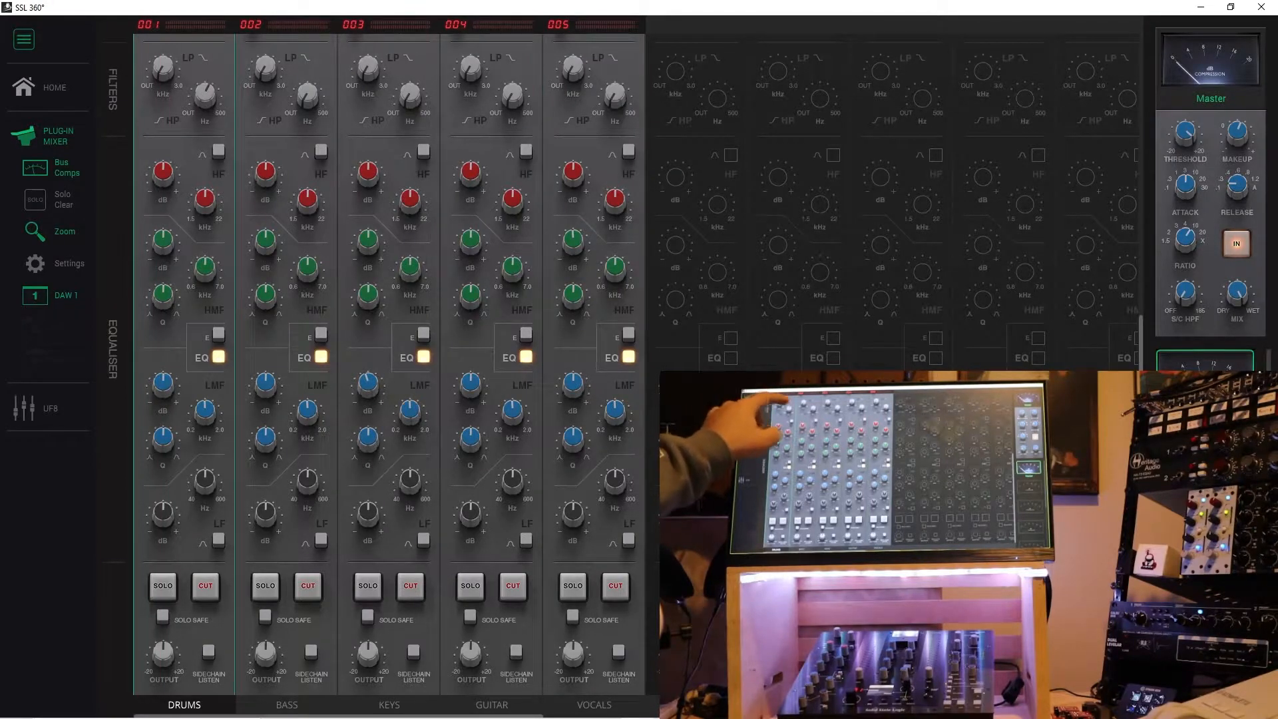
click(282, 705)
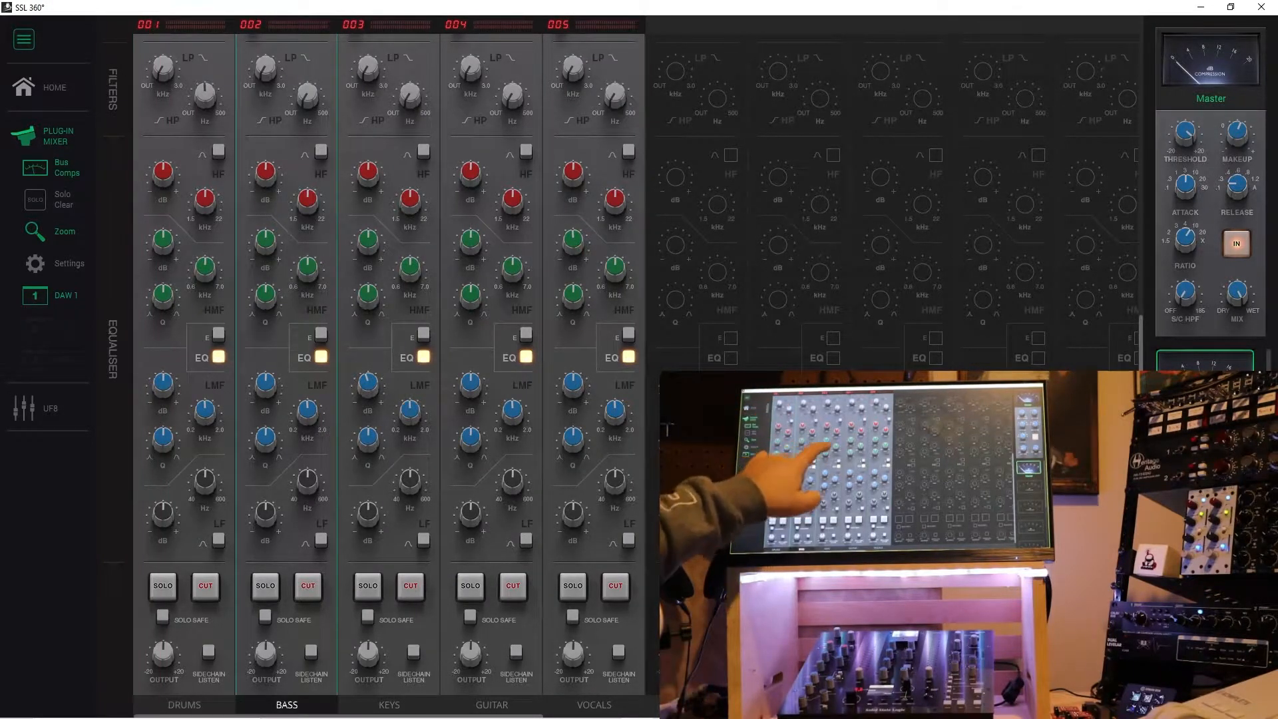
click(388, 706)
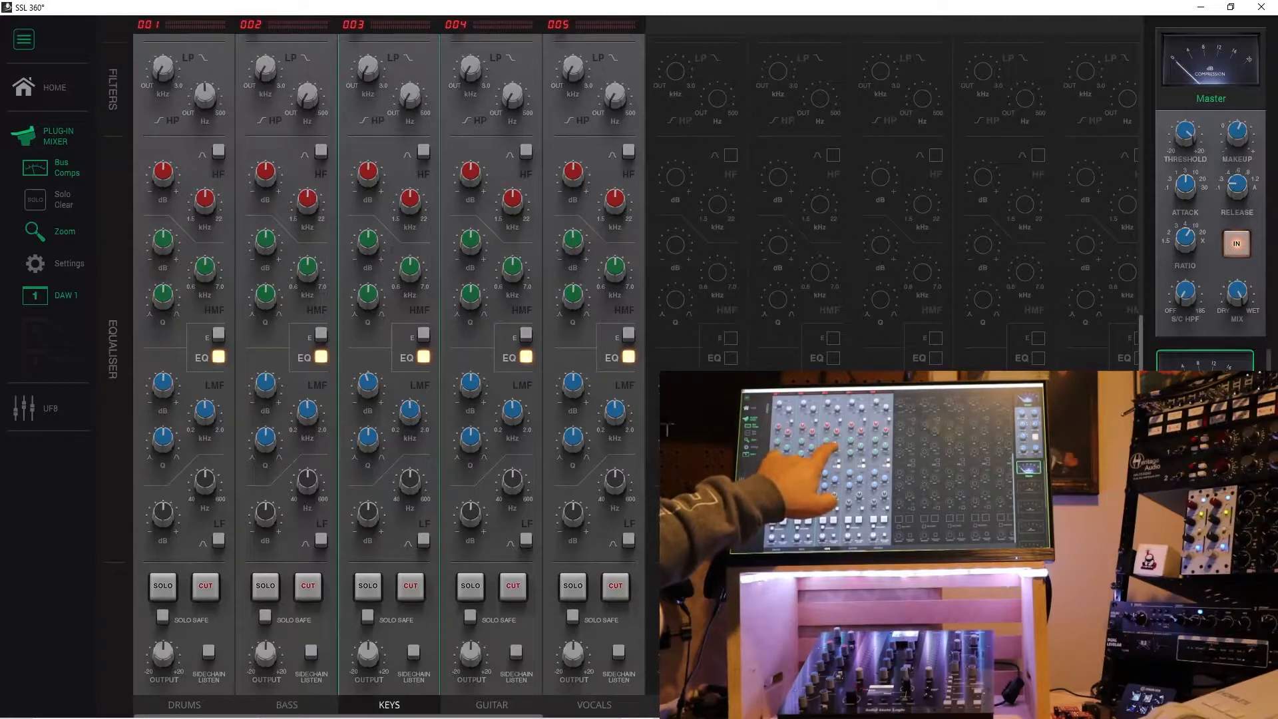
click(588, 704)
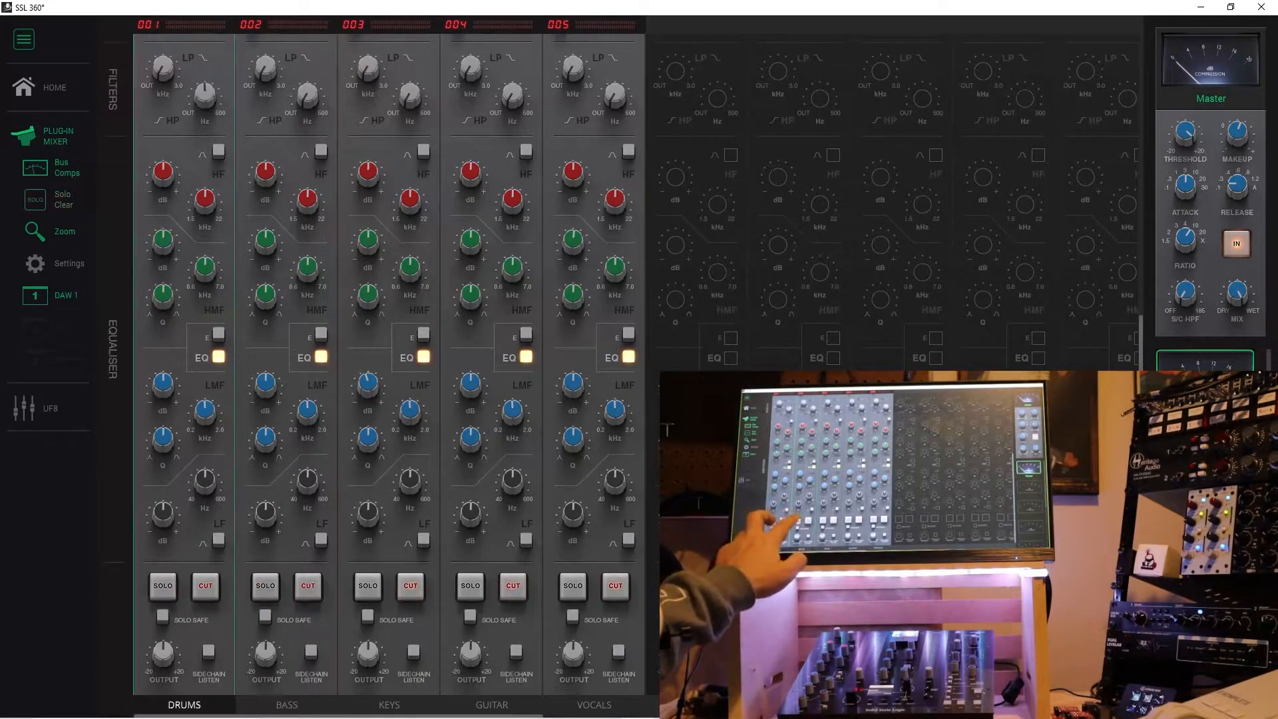
Turn the LMF knobs on the Drums and Bass strips, leaving Keys low-mid at 1.56
click(285, 704)
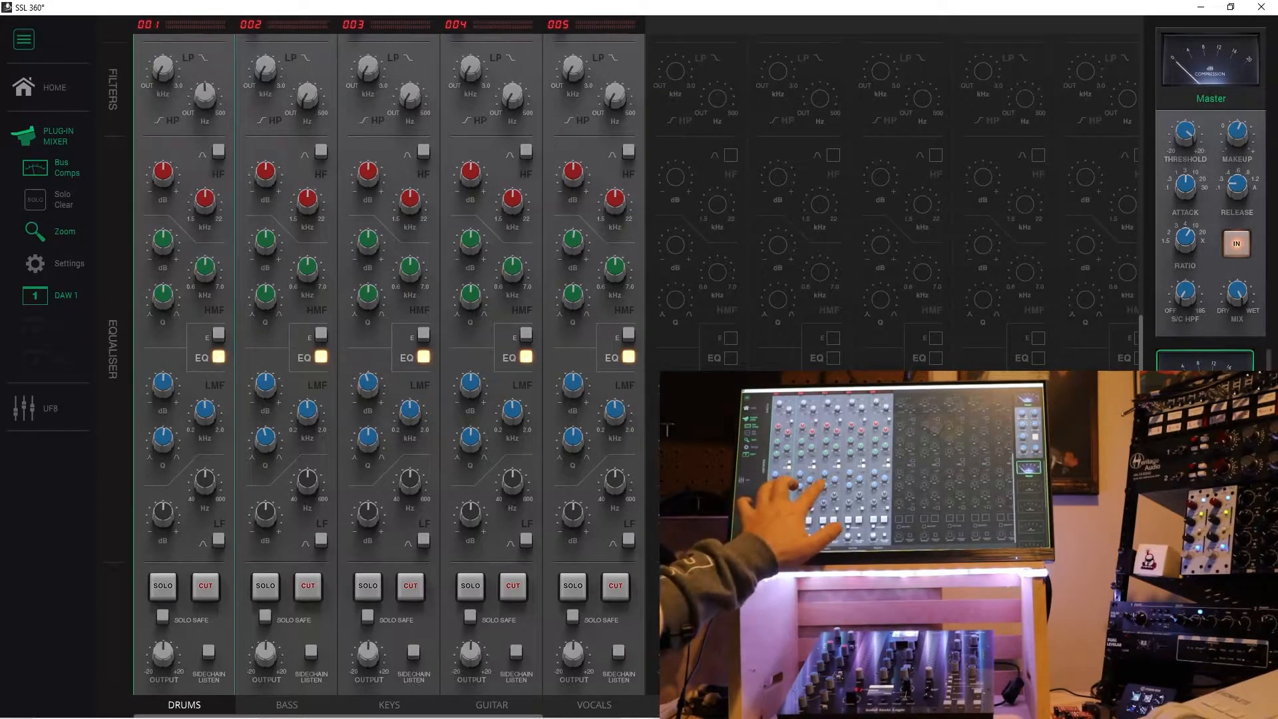
click(386, 705)
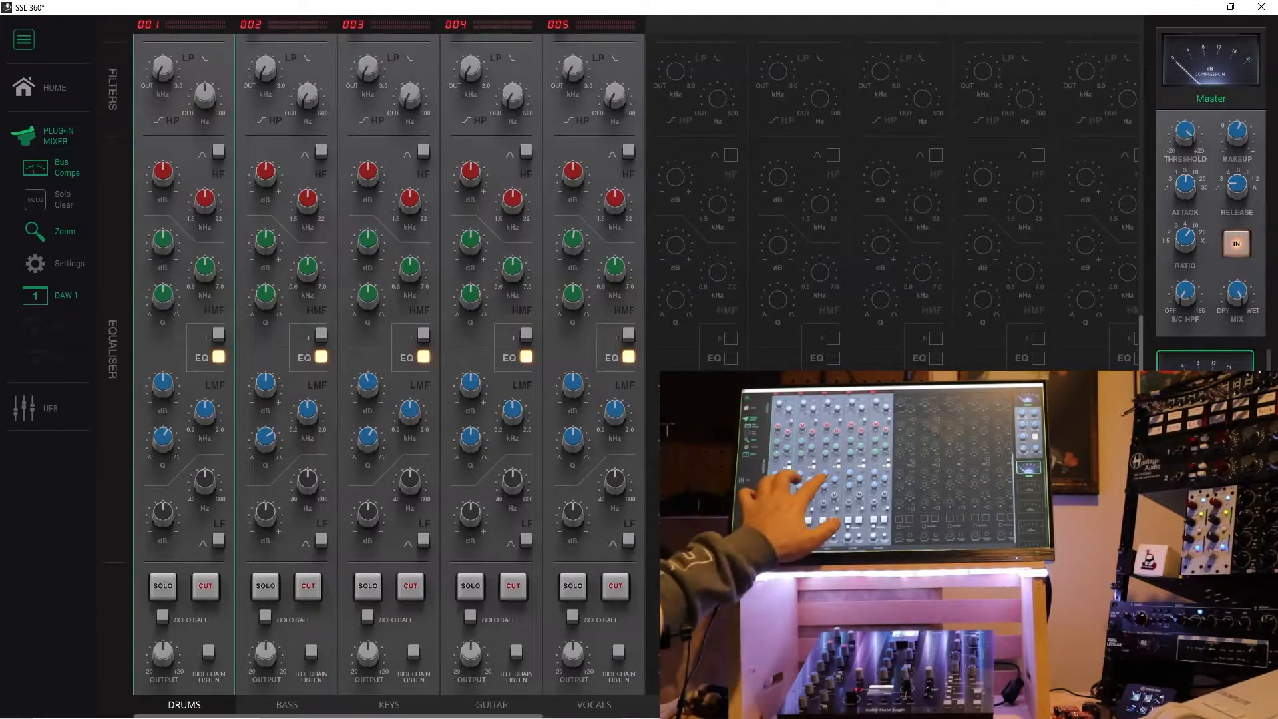
click(284, 706)
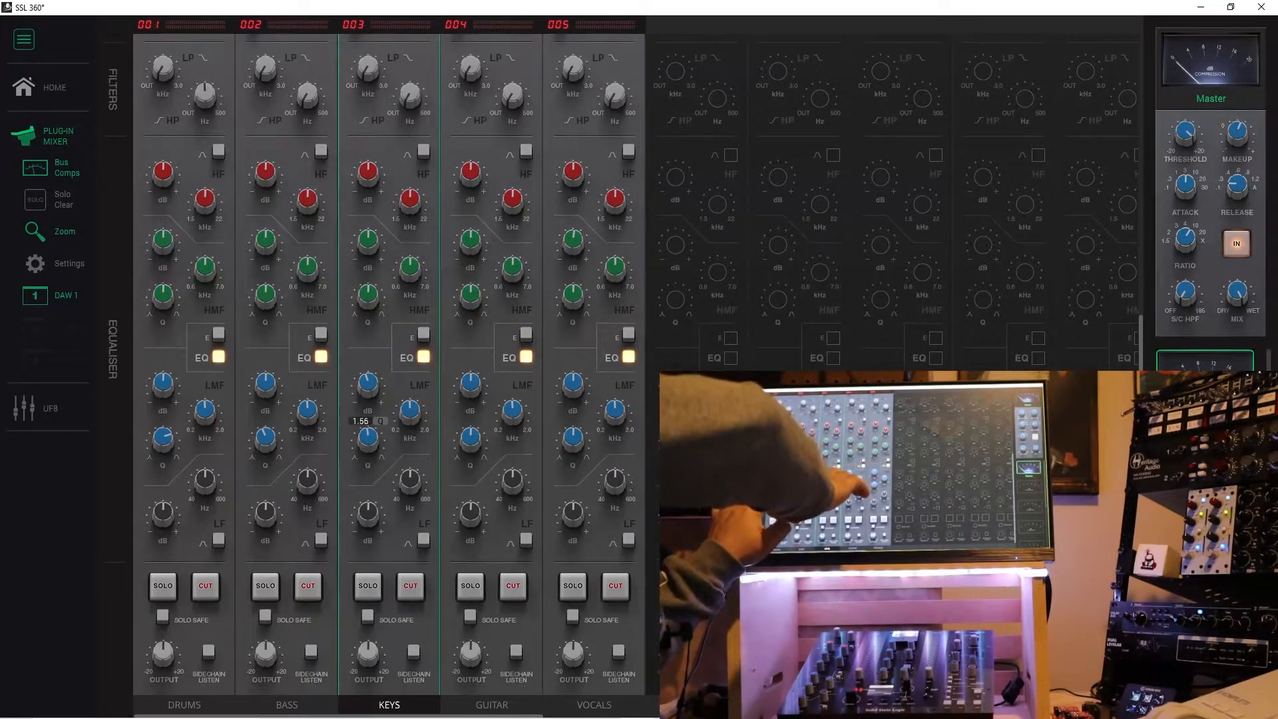
Multi-touch sweep the LMF frequency knobs on Drums, Bass, Keys and Guitar, fine-tuning Keys
click(288, 704)
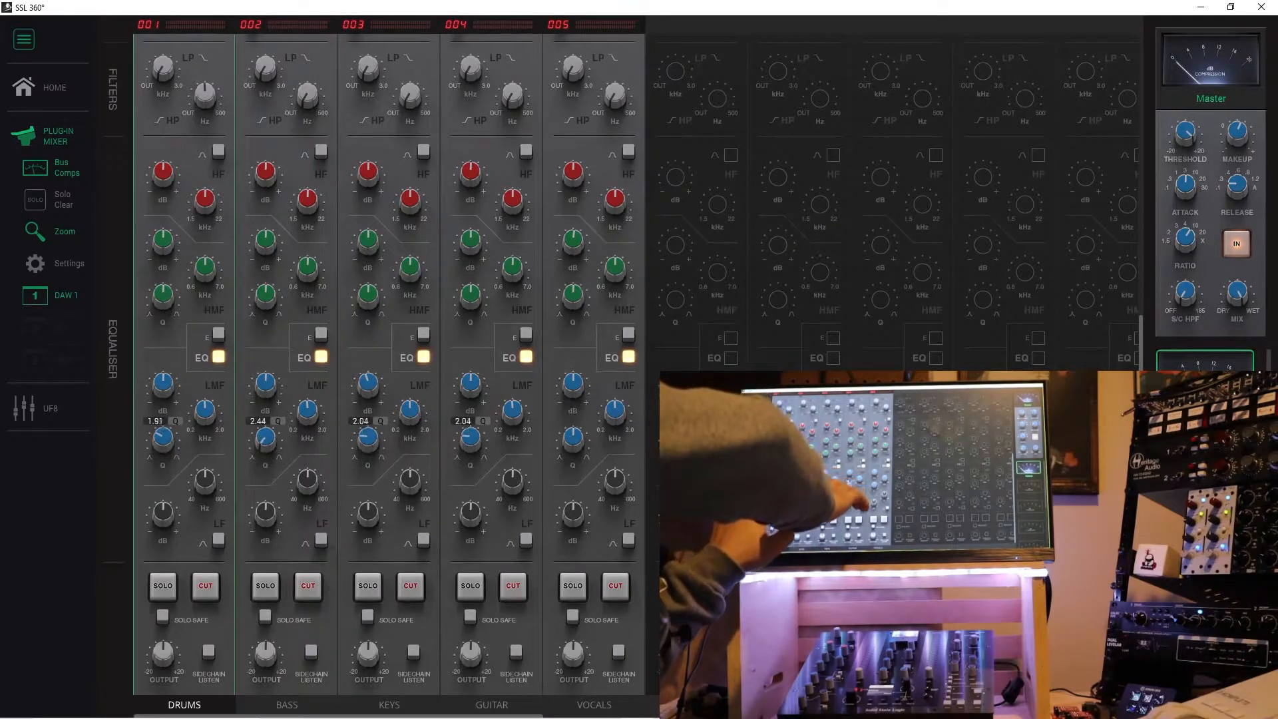
click(390, 706)
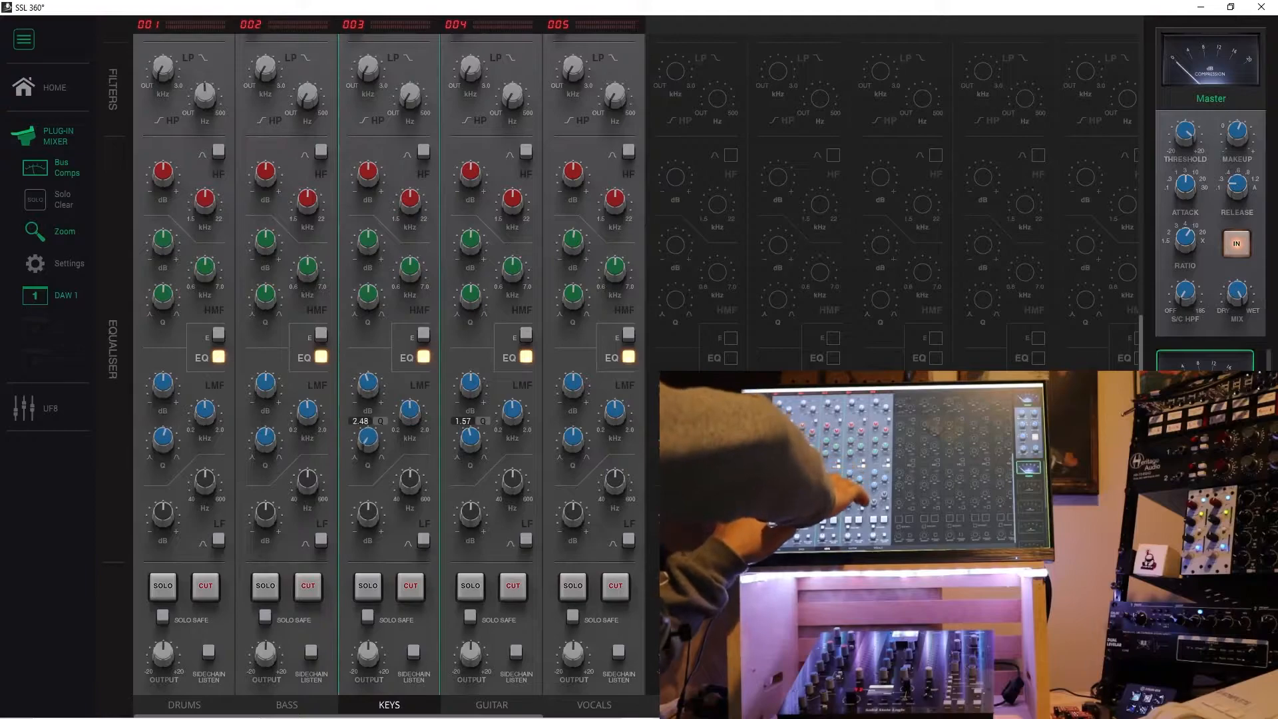
click(487, 706)
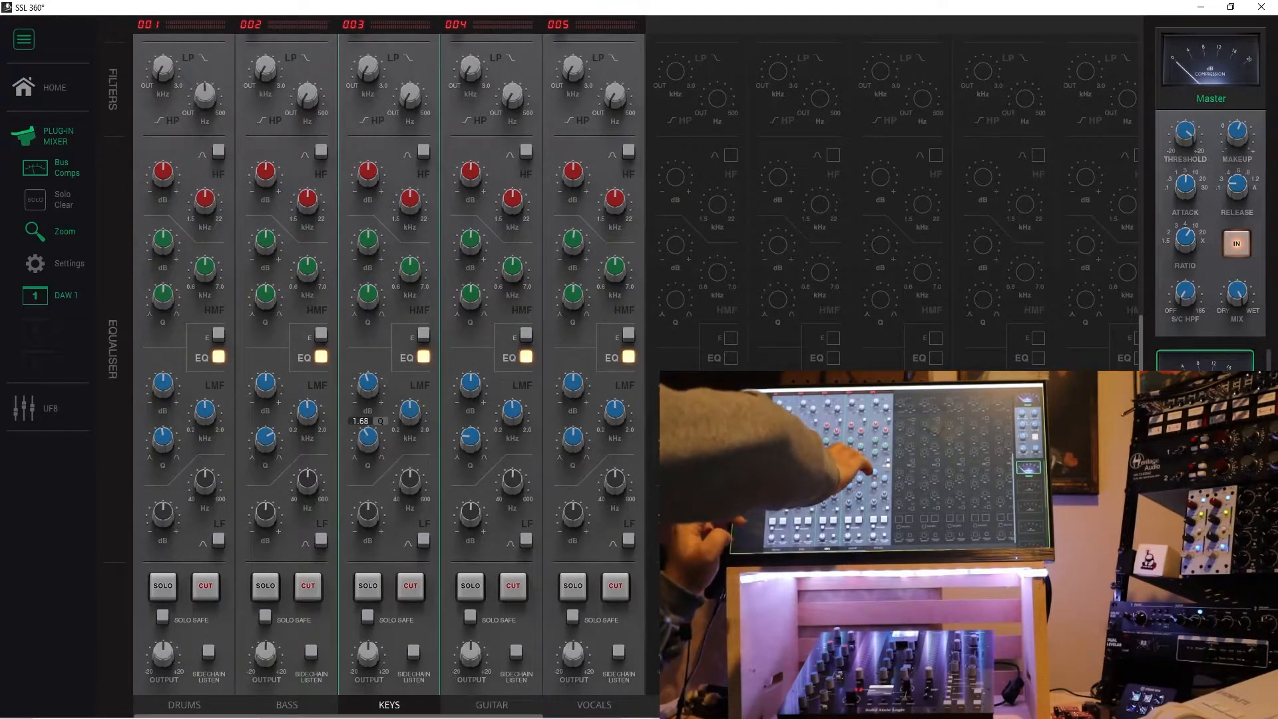
click(490, 704)
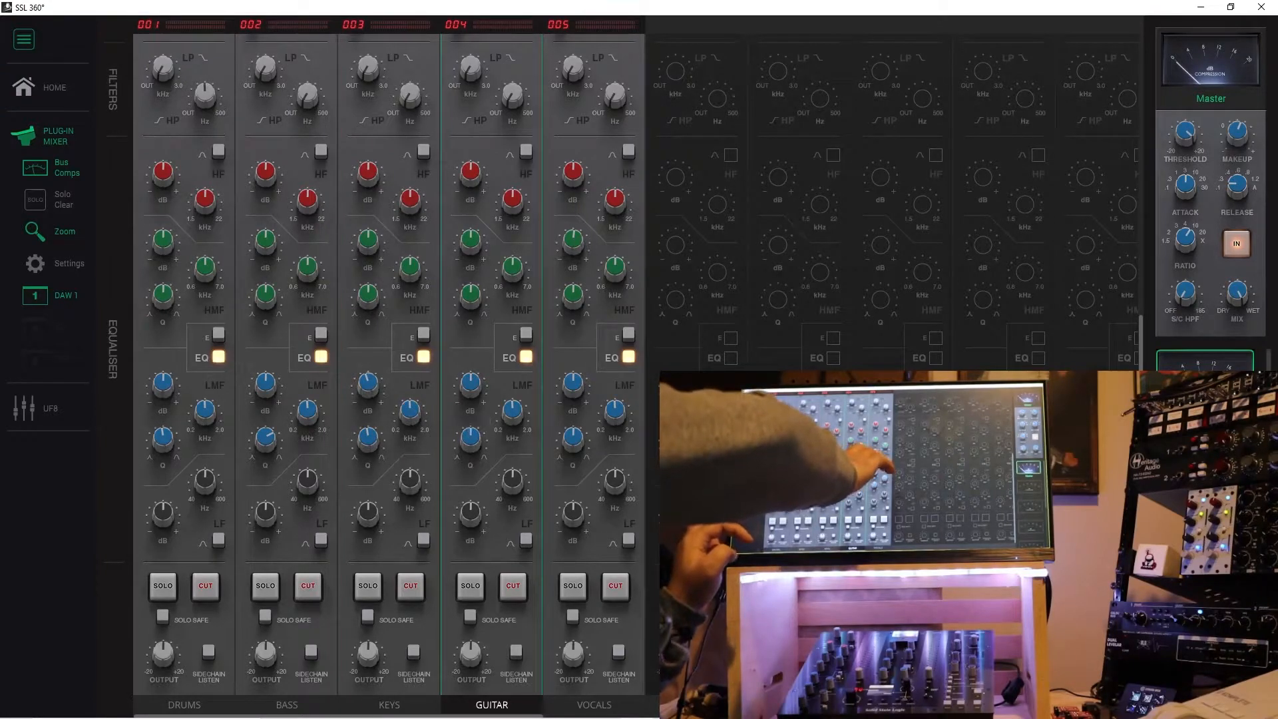
click(286, 703)
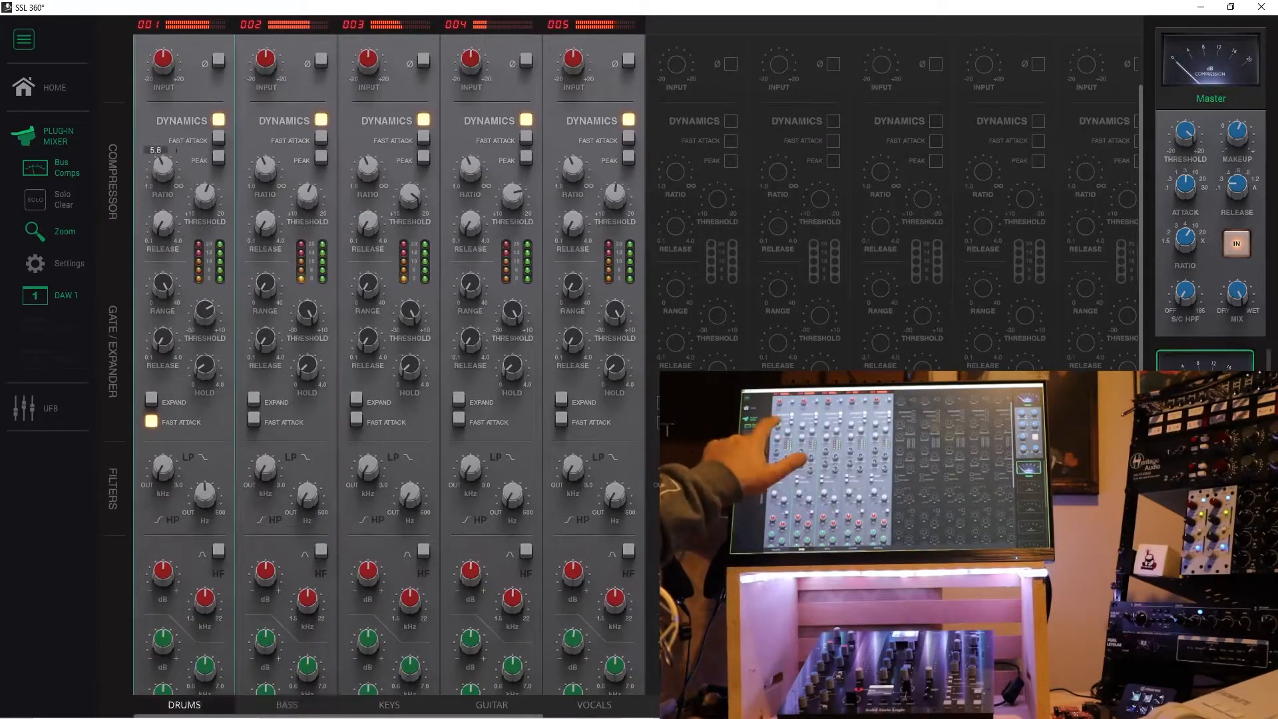
Set the compressor RATIO on Drums to 5.8 and on Guitar to 2.4
click(288, 705)
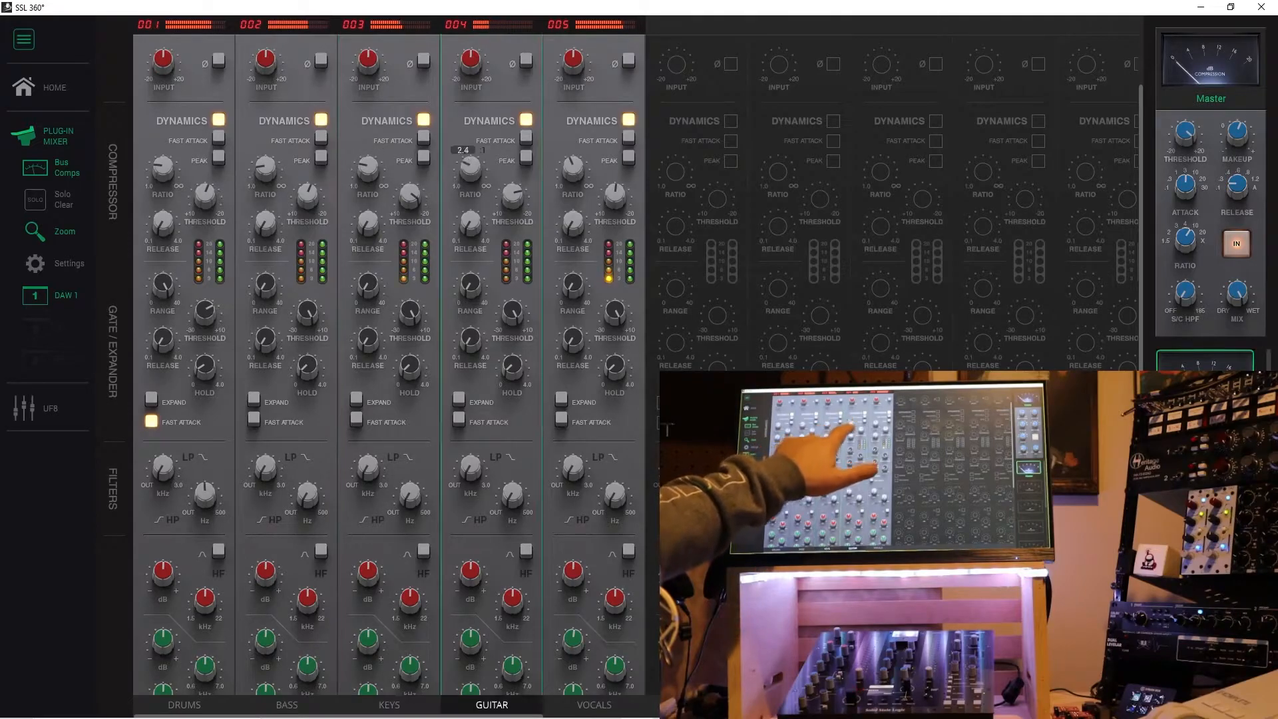
click(593, 706)
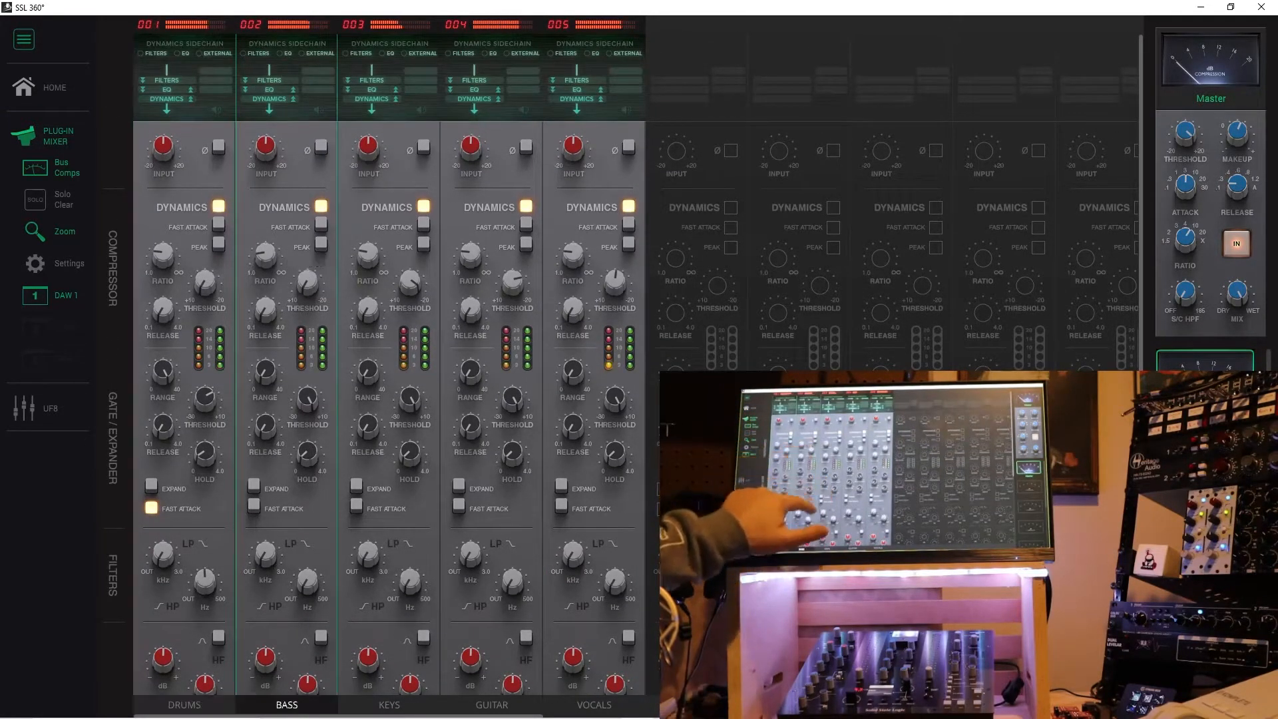
Multi-touch the compressor ratio and threshold on Bass, Keys and Guitar, raising Guitar's ratio to 4.7
click(486, 705)
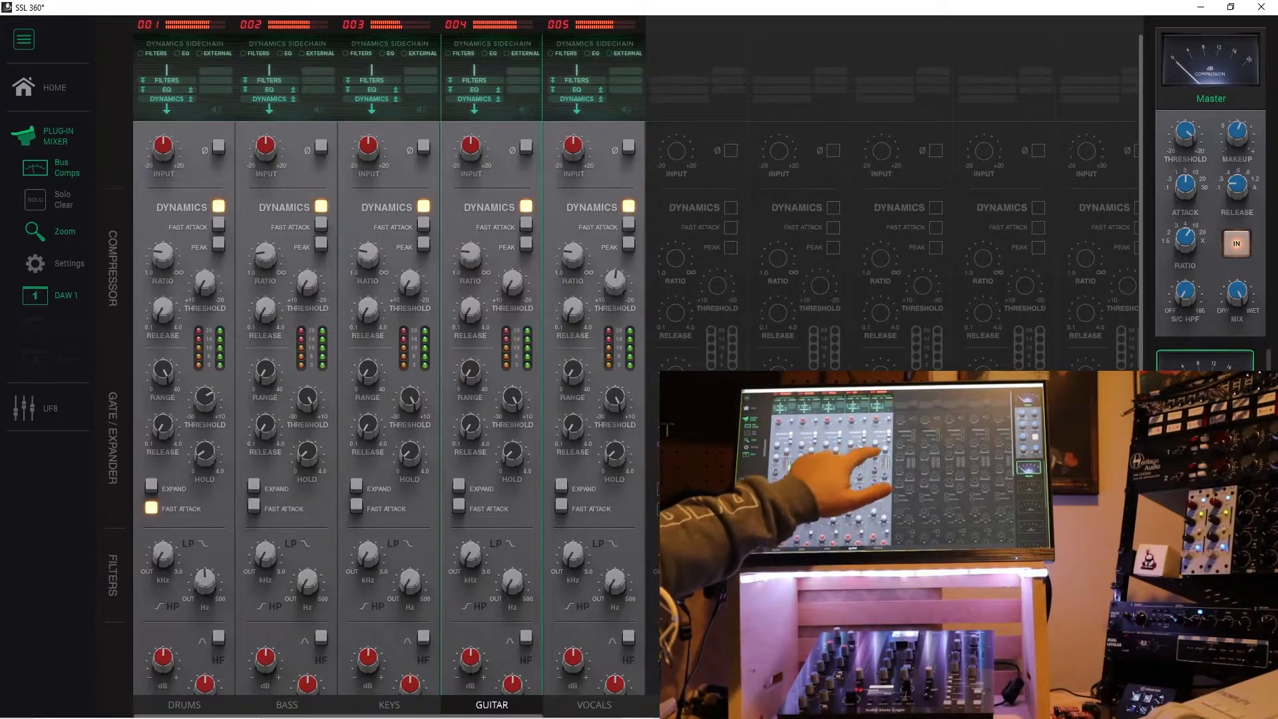
click(591, 704)
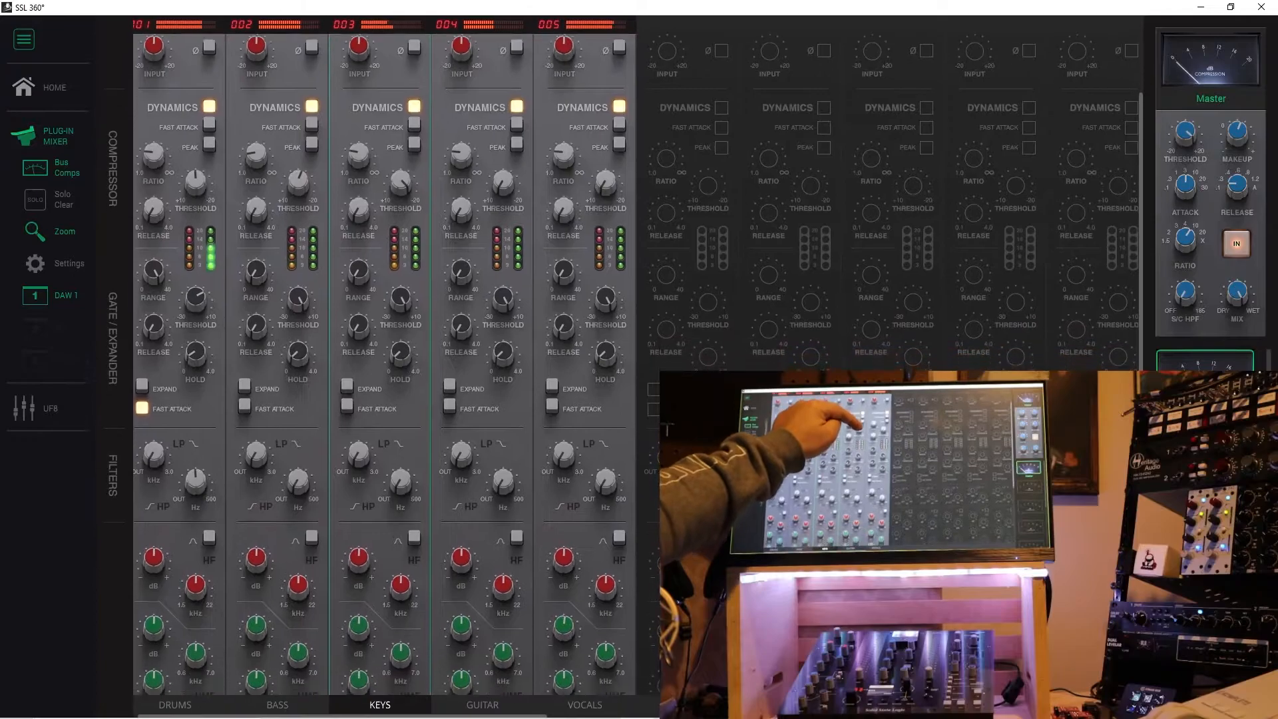
click(476, 706)
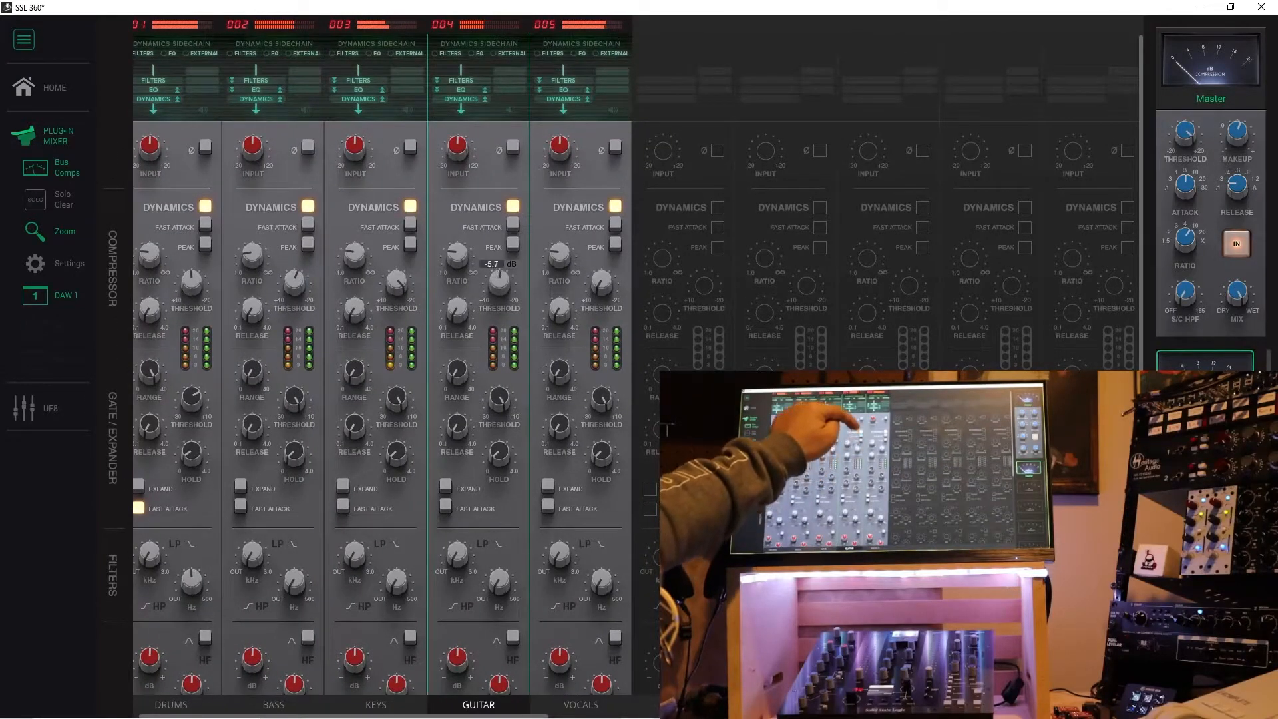
click(580, 705)
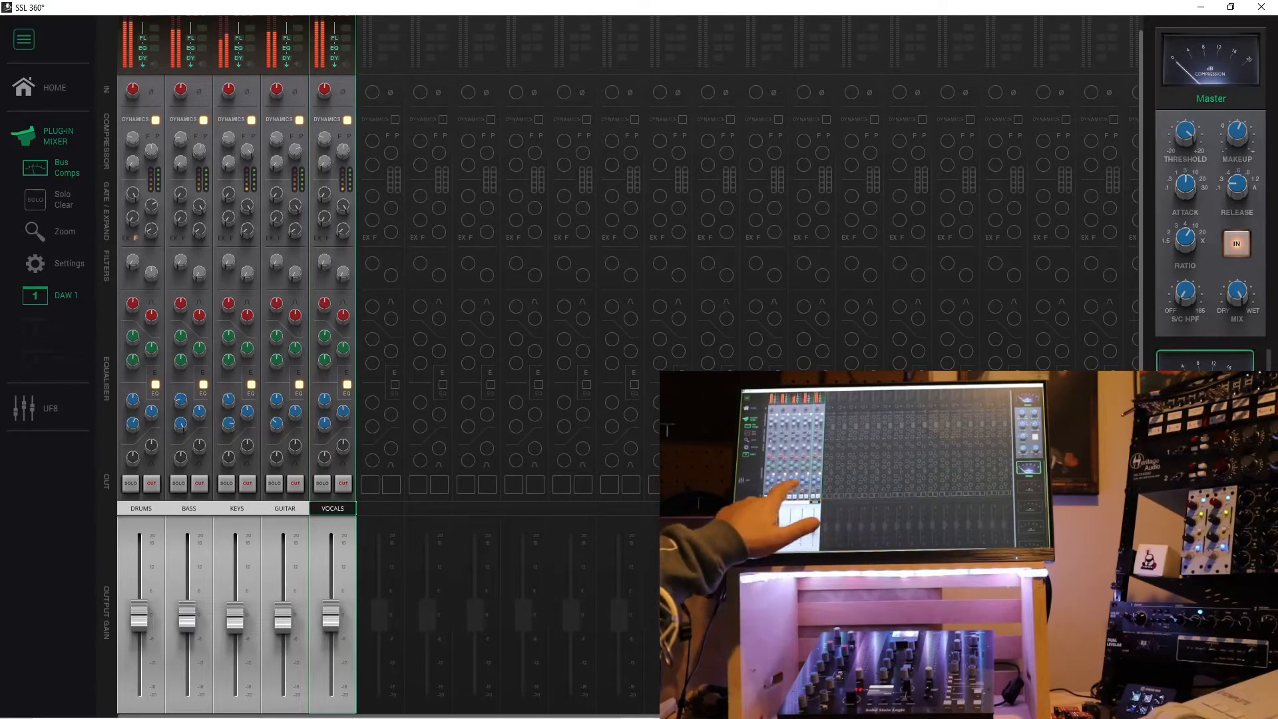
In the zoomed-out overview with output gain faders, select the Vocals then Keys channels
click(236, 509)
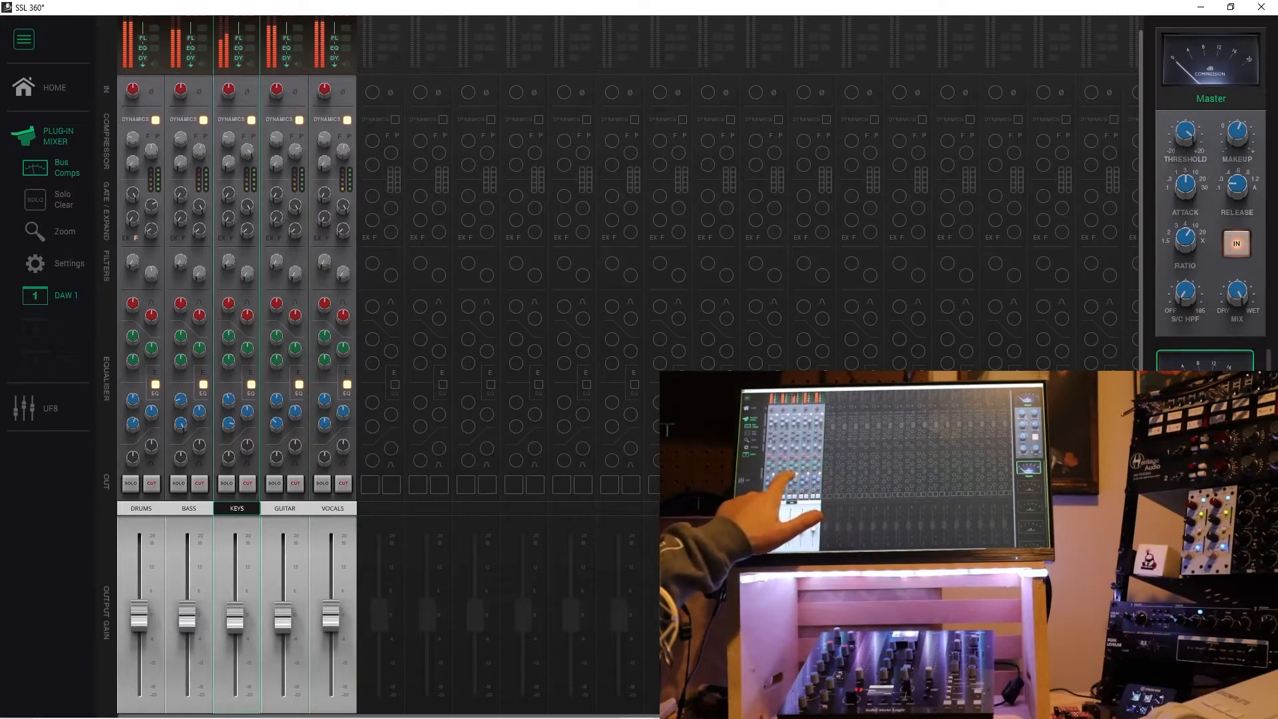
click(333, 508)
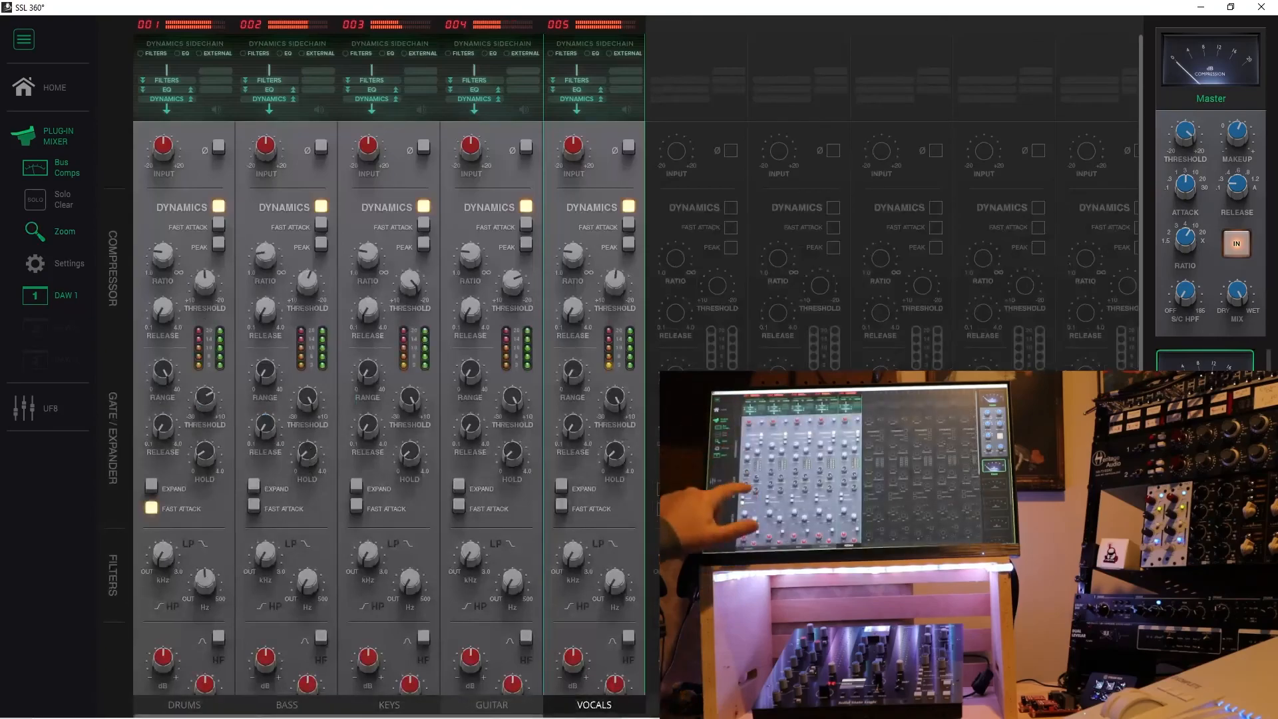
click(487, 706)
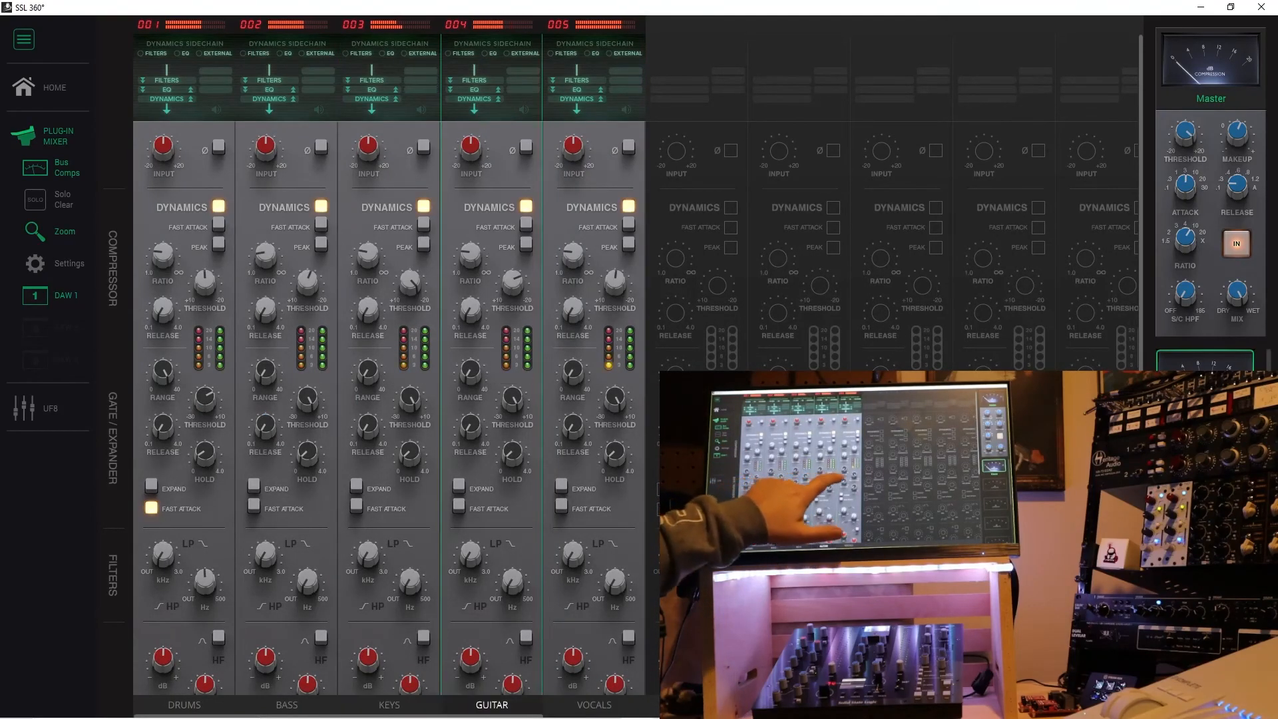
scroll(down, 3)
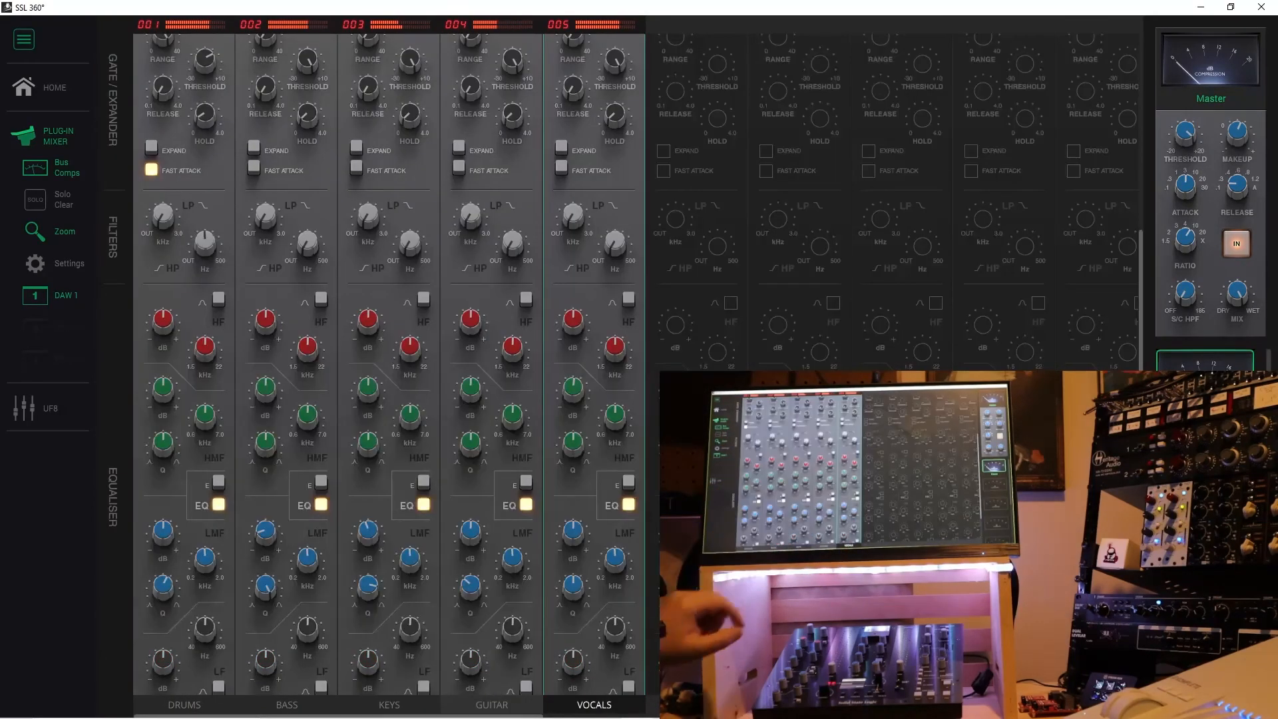